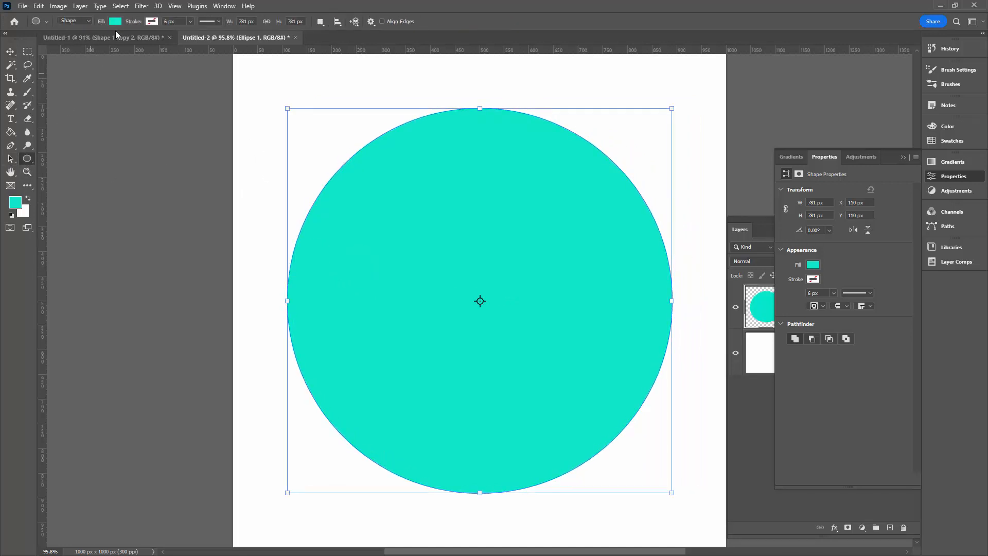
Fill the circle shape with the blue fish-scale pattern from the Fill choices
{"action": "left_click", "coordinate": [116, 20]}
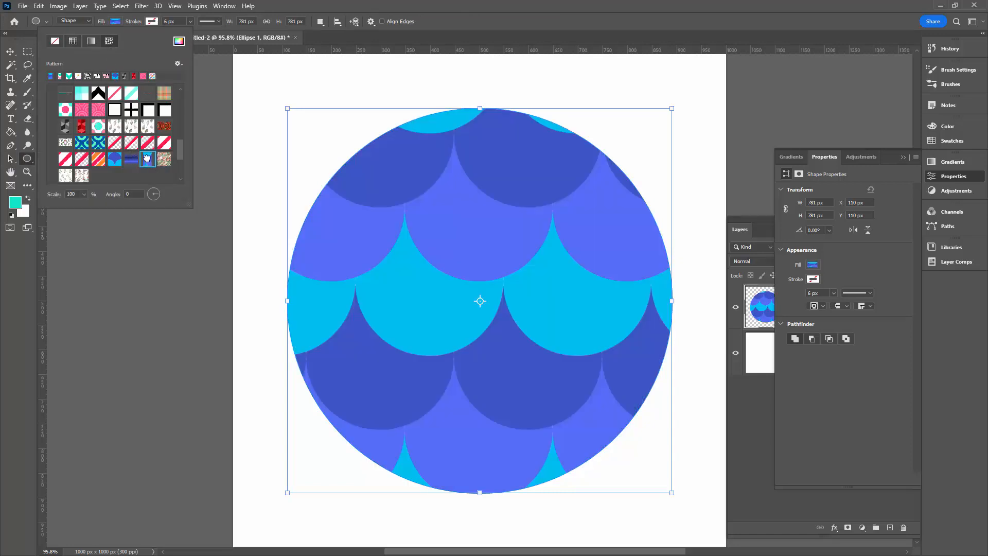
{"action": "left_click", "coordinate": [146, 159]}
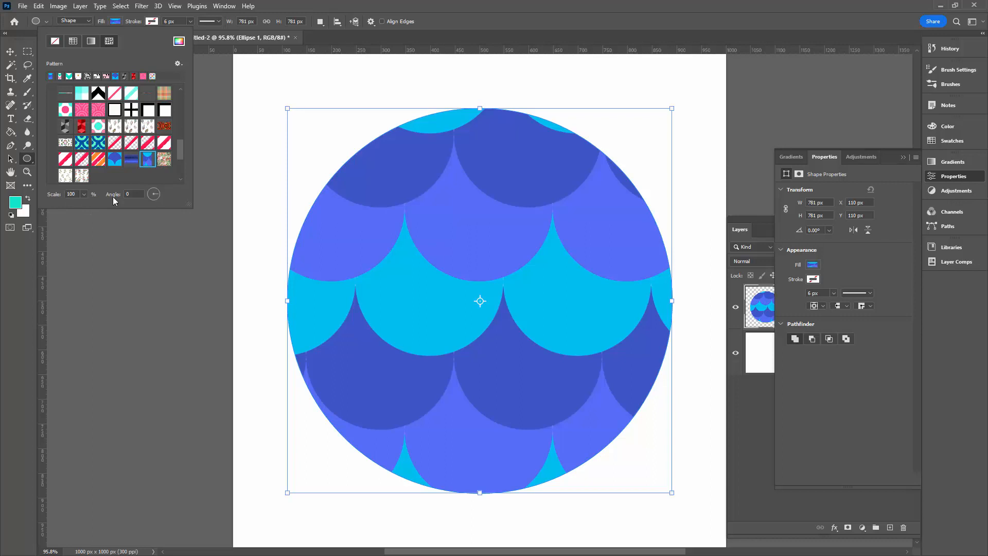
{"action": "mouse_move", "coordinate": [130, 212]}
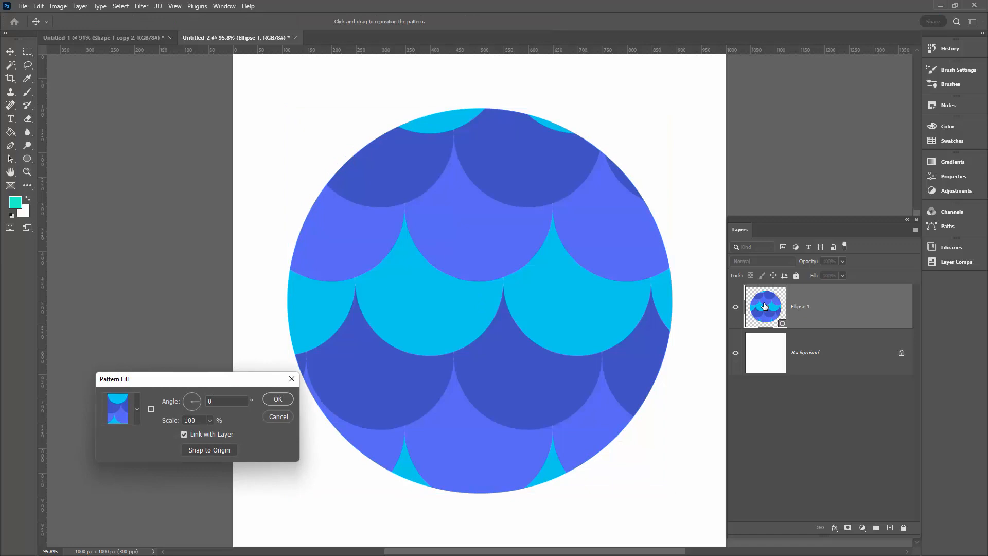
Move the Pattern Fill settings aside and set the pattern scale to 50%, starting the 180° angle
{"action": "left_click_drag", "start_coordinate": [113, 379], "coordinate": [230, 367]}
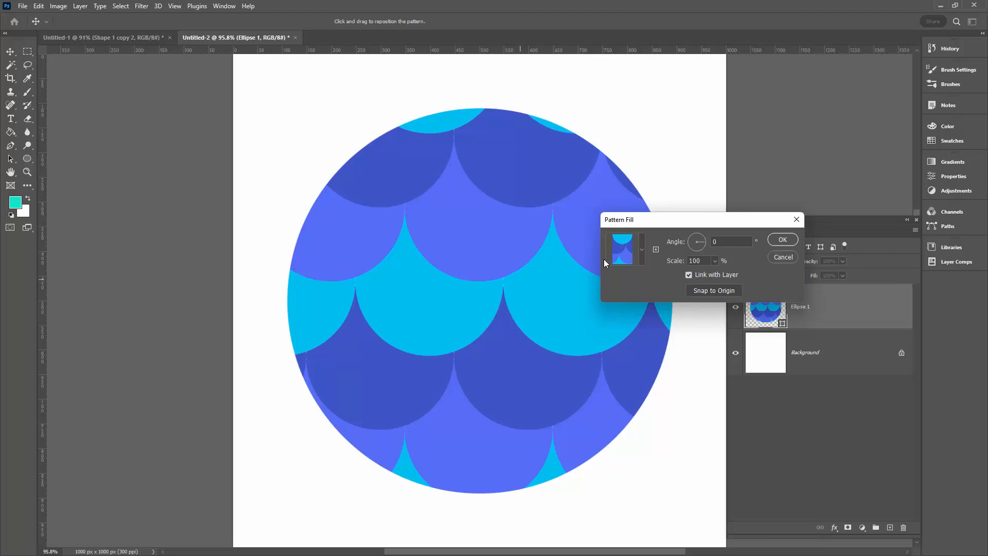
{"action": "mouse_move", "coordinate": [642, 252]}
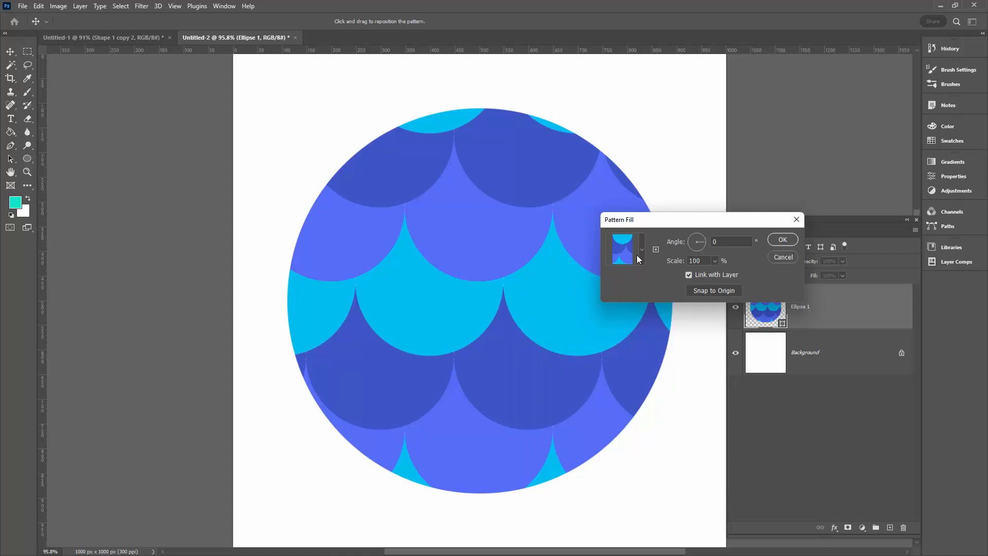
{"action": "triple_click", "coordinate": [695, 261]}
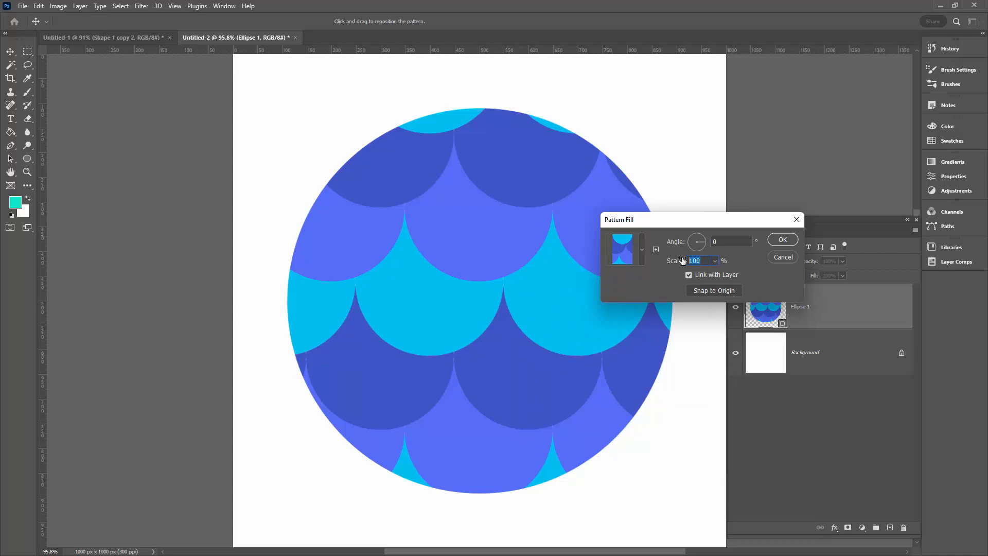
{"action": "type", "text": "50"}
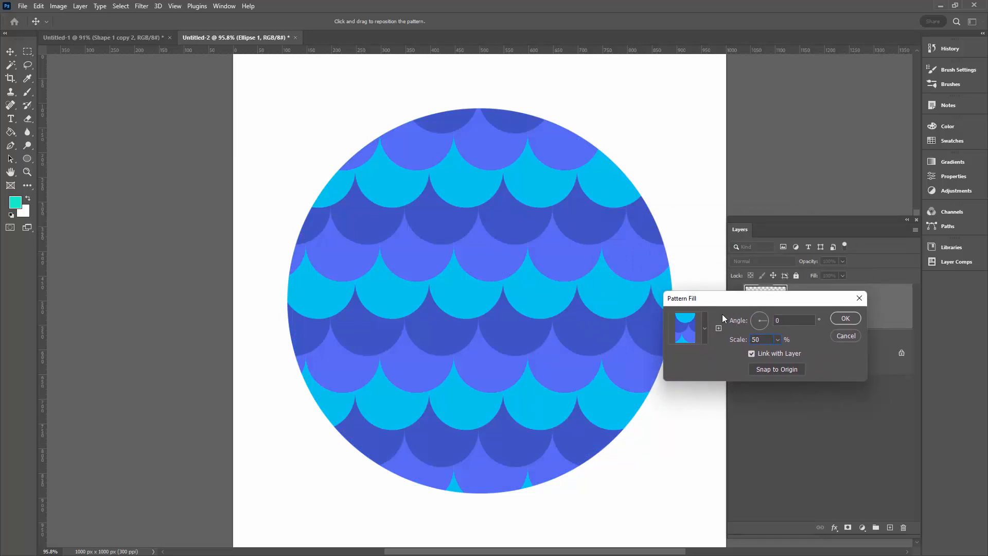
{"action": "type", "text": "18"}
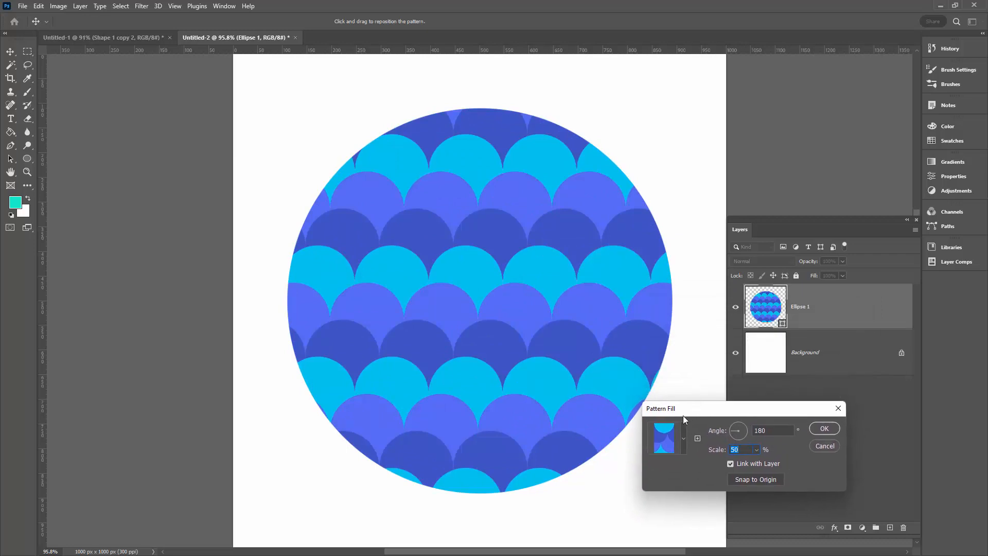
{"action": "mouse_move", "coordinate": [534, 283]}
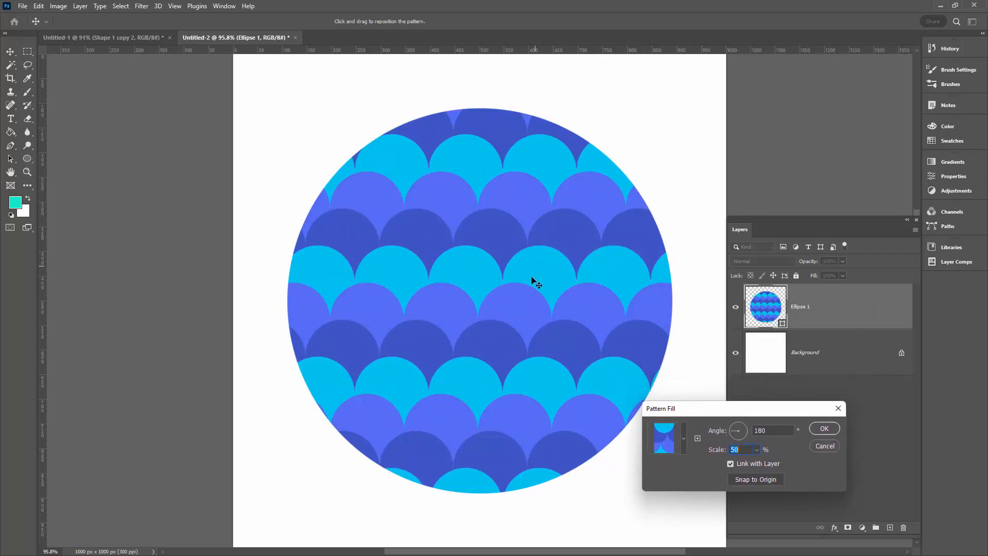
Reposition the 180°-rotated fish-scale pattern inside the circle with a series of canvas drags
{"action": "left_click_drag", "start_coordinate": [536, 280], "coordinate": [481, 376]}
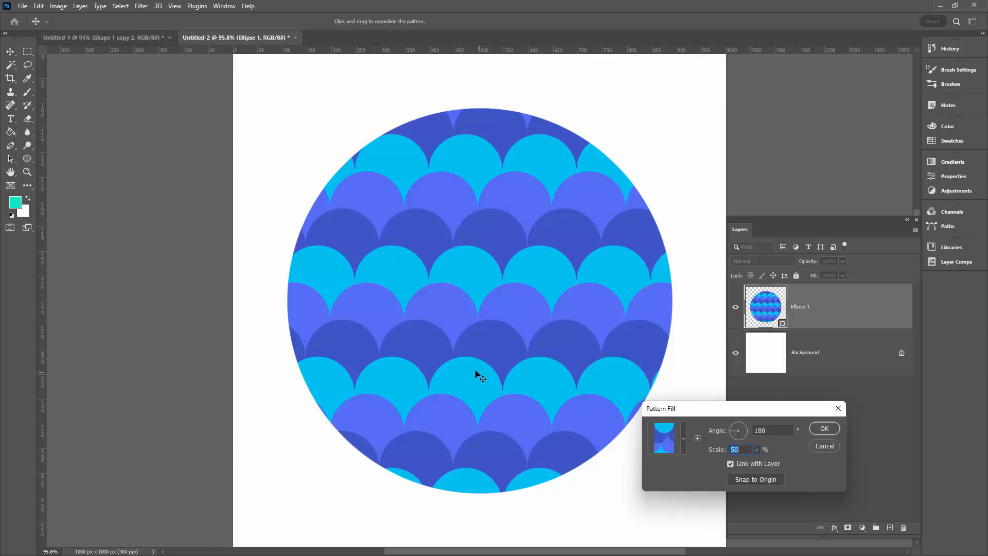
{"action": "left_click_drag", "start_coordinate": [482, 376], "coordinate": [490, 291]}
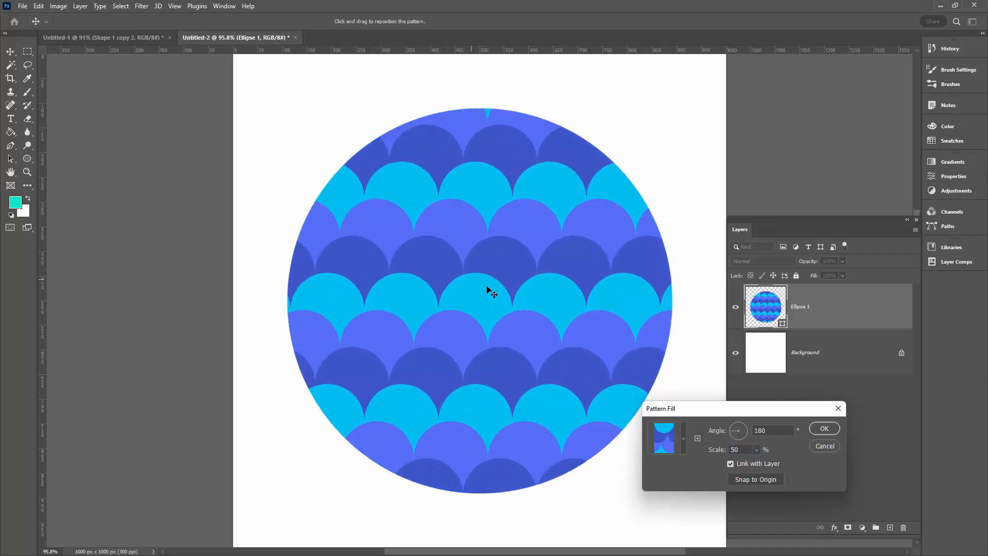
{"action": "left_click_drag", "start_coordinate": [490, 290], "coordinate": [468, 275]}
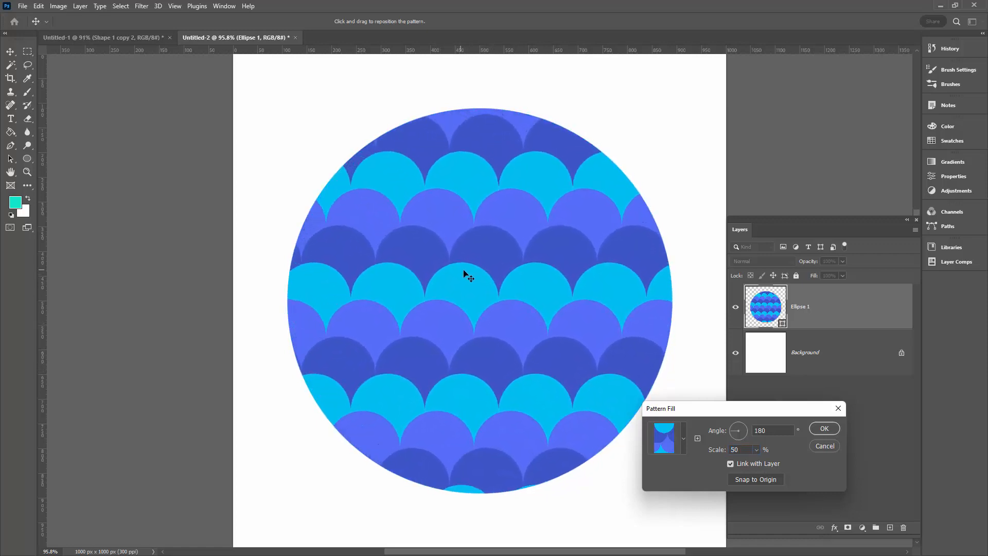
{"action": "left_click_drag", "start_coordinate": [468, 276], "coordinate": [462, 272]}
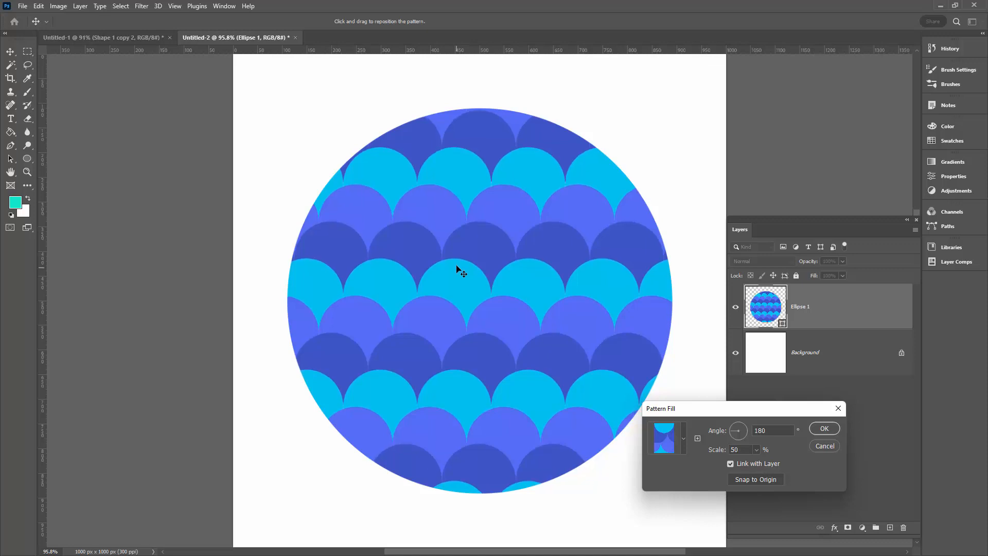
{"action": "left_click_drag", "start_coordinate": [462, 271], "coordinate": [453, 267]}
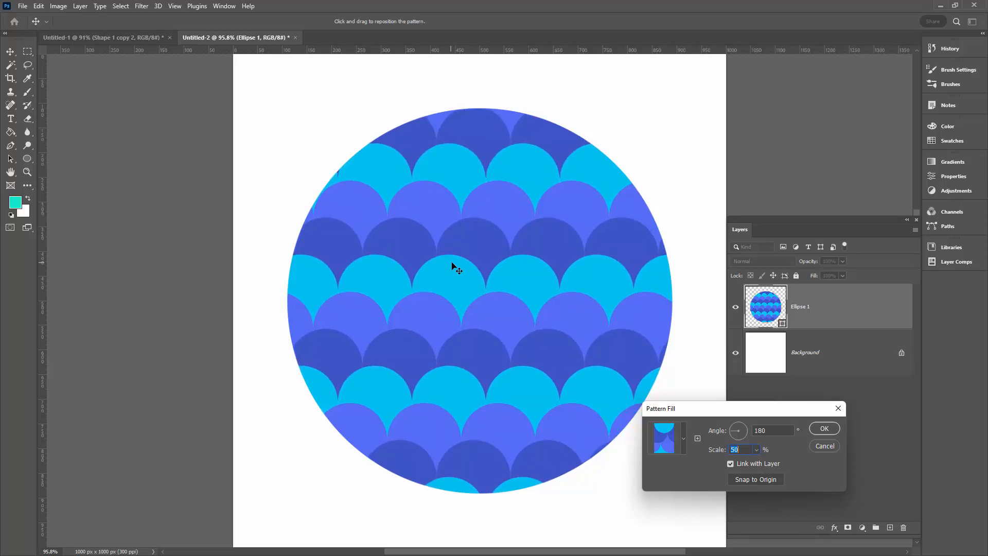
{"action": "left_click_drag", "start_coordinate": [455, 266], "coordinate": [504, 466]}
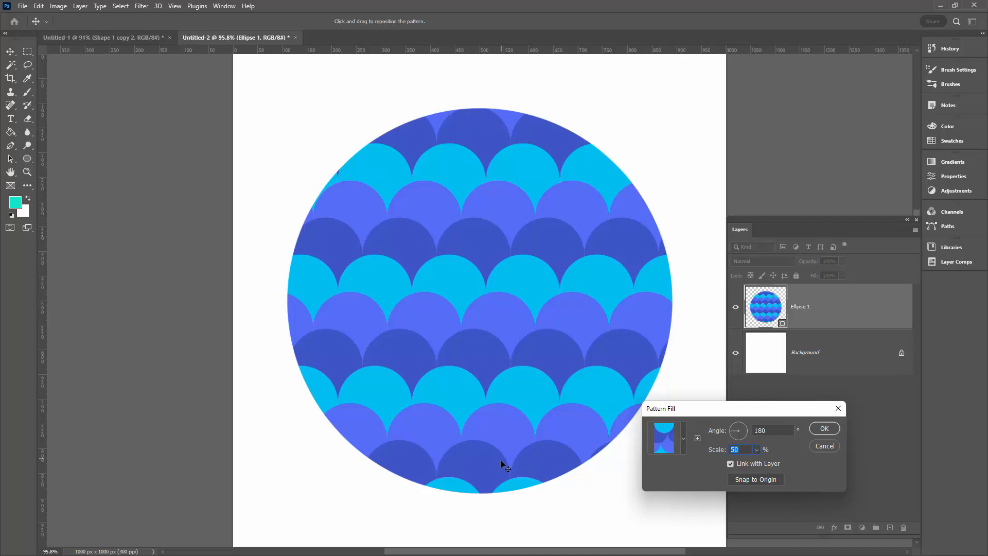
{"action": "mouse_move", "coordinate": [806, 439]}
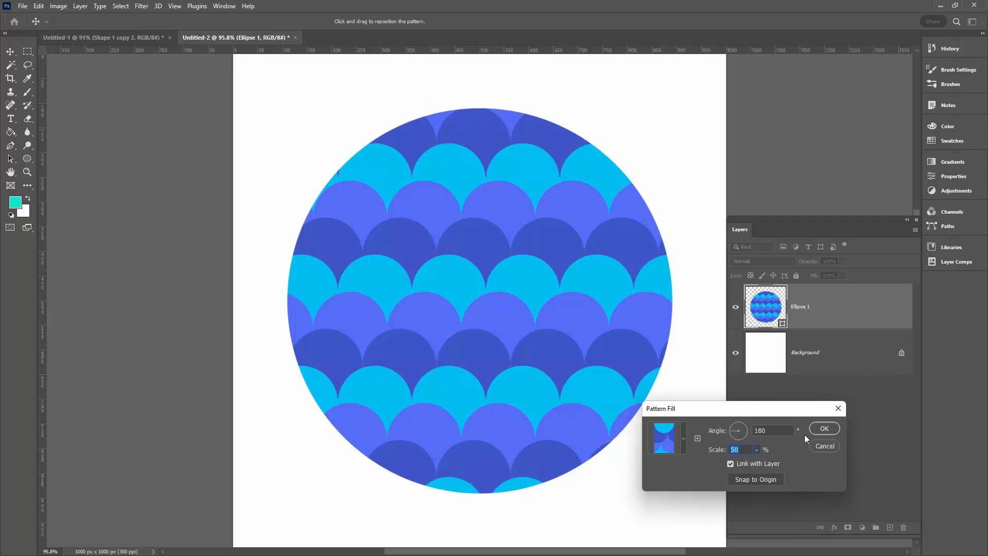
{"action": "left_click", "coordinate": [823, 428]}
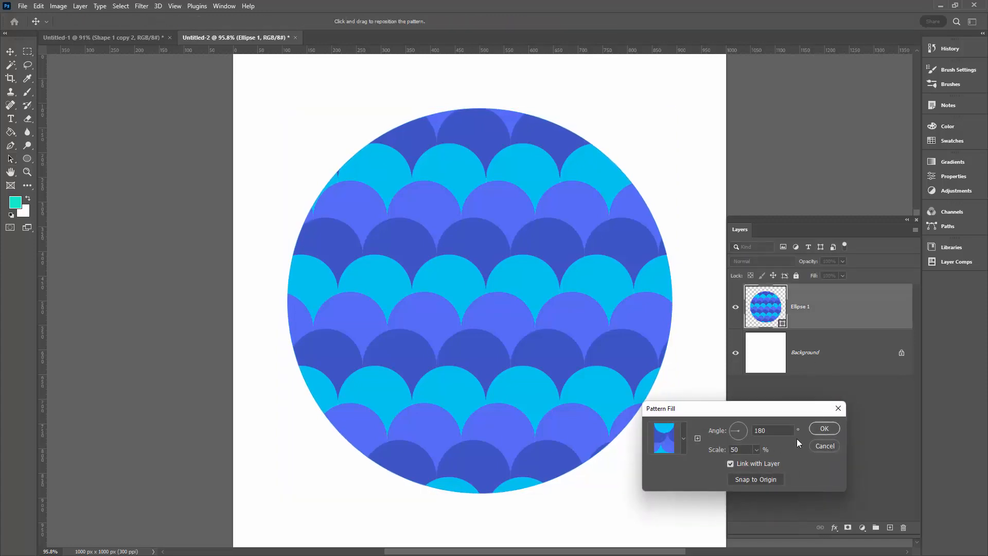
Confirm the Pattern Fill changes with OK, leaving scales at 50% and 180°
{"action": "left_click", "coordinate": [823, 428]}
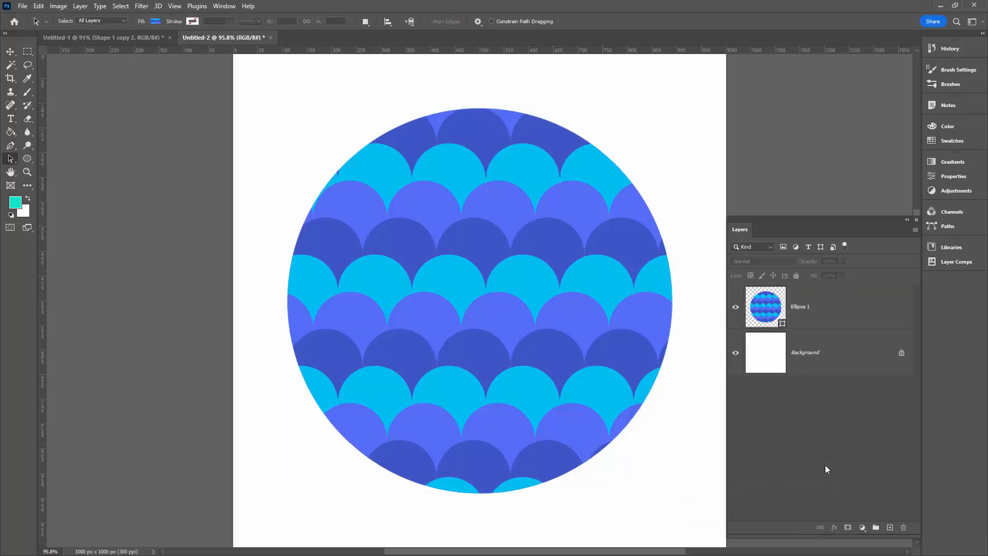